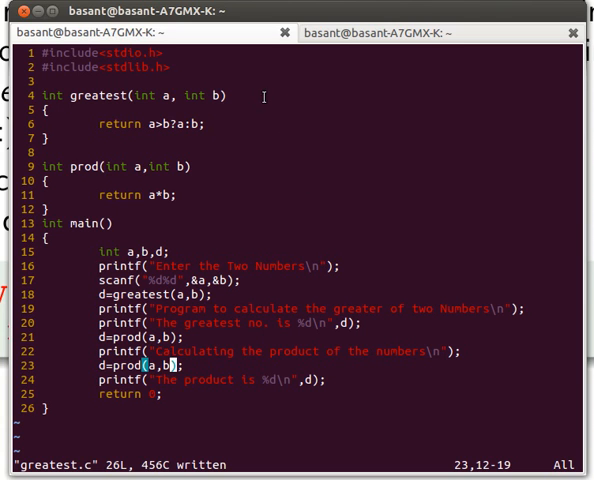
mouse_move(77, 97)
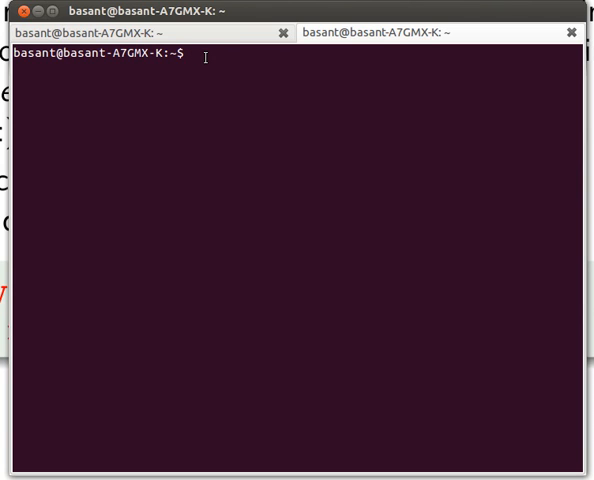
Step: Compile greatest.c with gcc -g -o into an executable named great
text(gcc -)
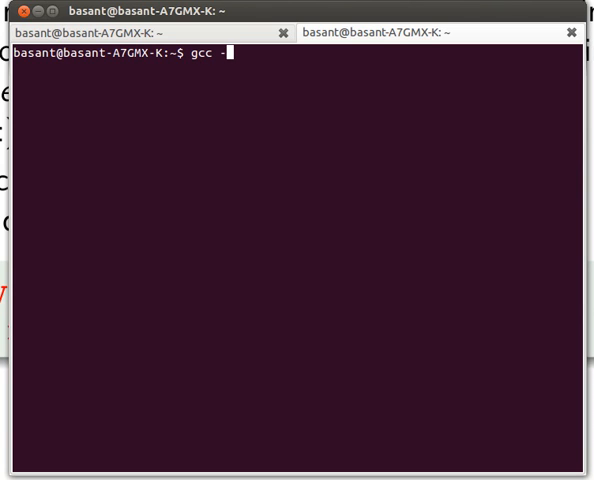
text(g)
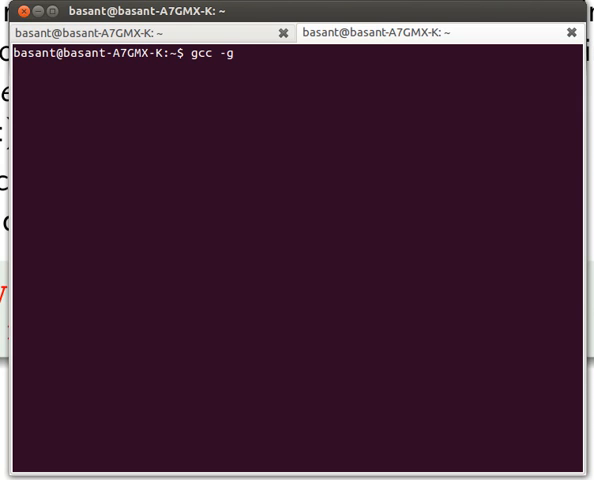
text(-o)
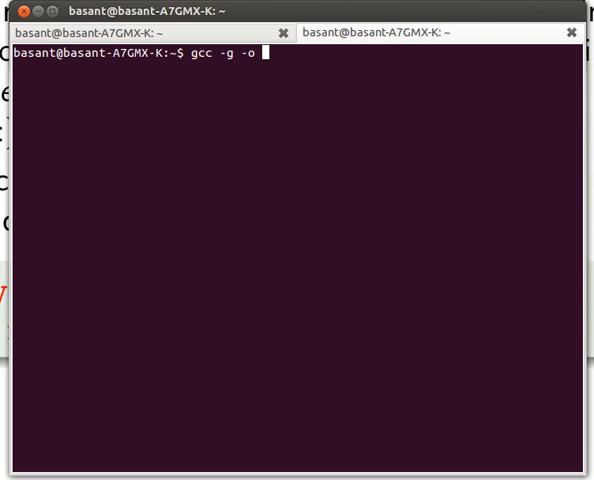
text(g)
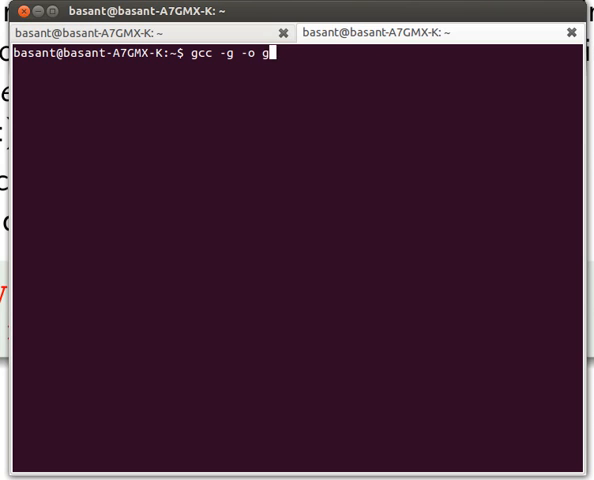
text(reat)
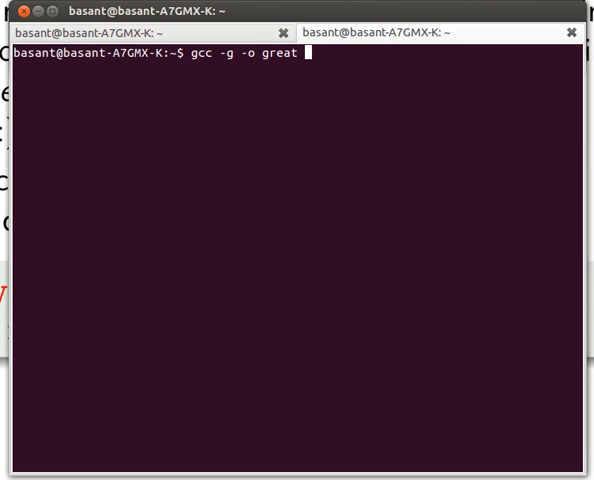
text(great)
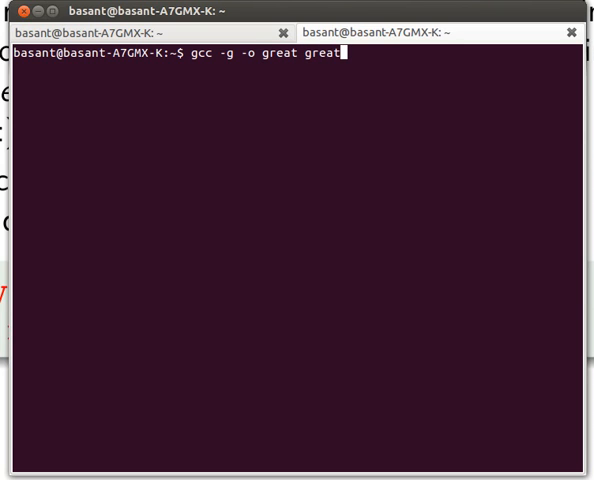
text(es)
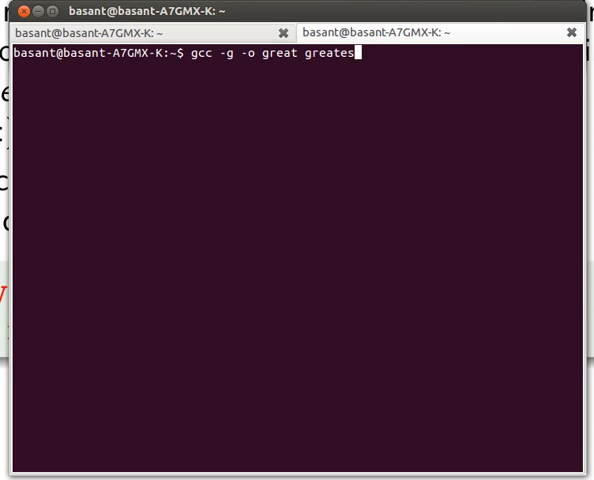
key(Return)
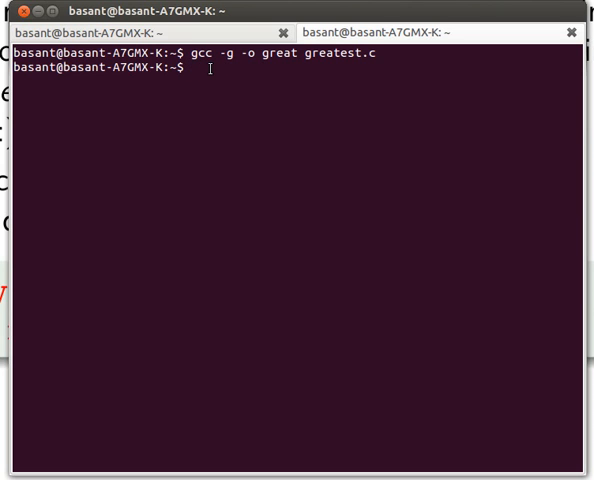
Step: Load great in GDB with breakpoints at lines 19 and 22, then start typing run
text(gdb great)
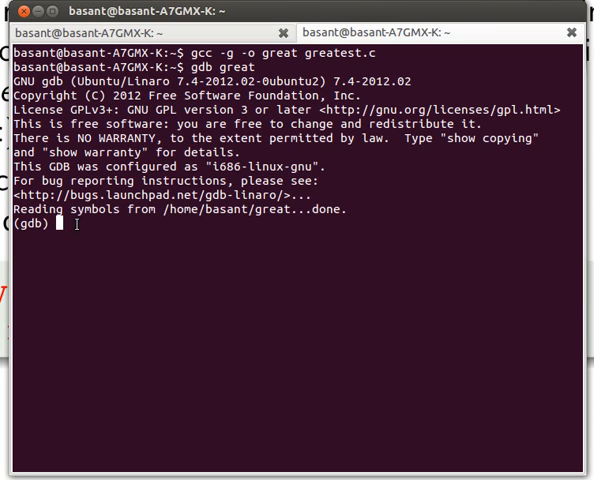
text(b 19)
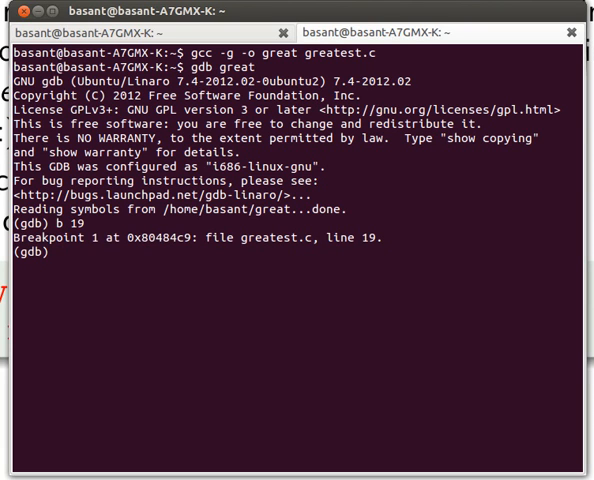
text(b 22)
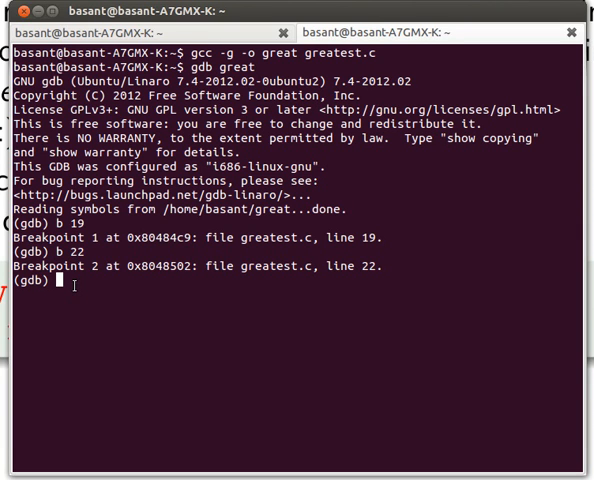
text(r)
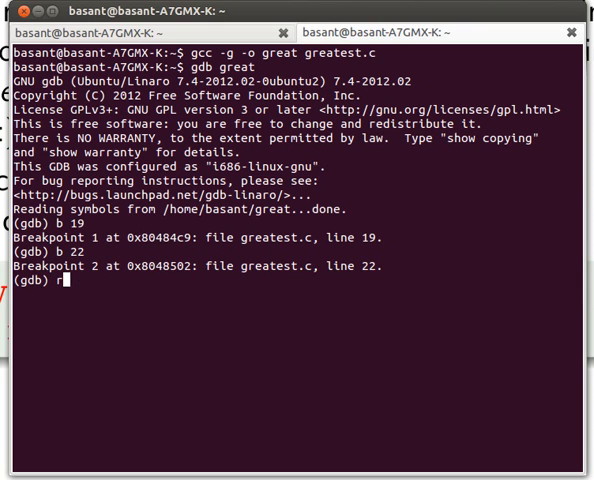
Step: Run great with inputs 5 and 7 until it stops at line 19
key(Return)
text(7)
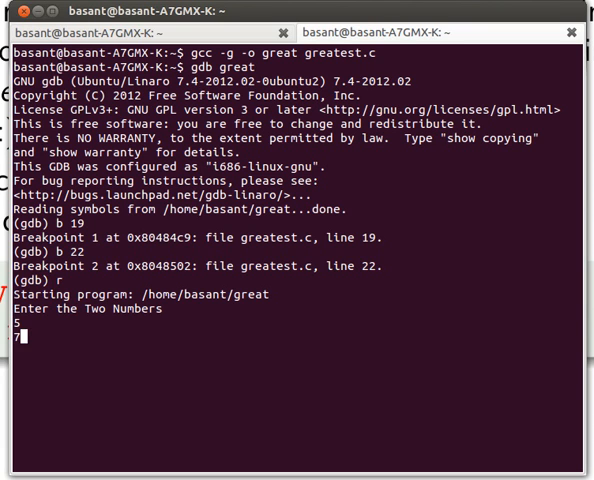
key(Return)
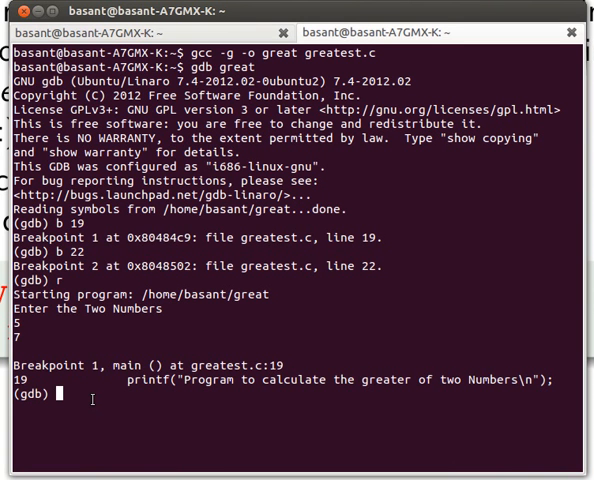
Step: Print d (7) at line 19 and continue to the line 22 breakpoint
text(pr)
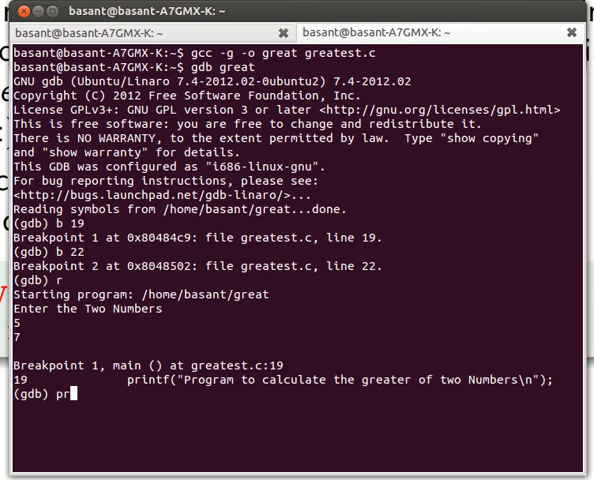
key(Return)
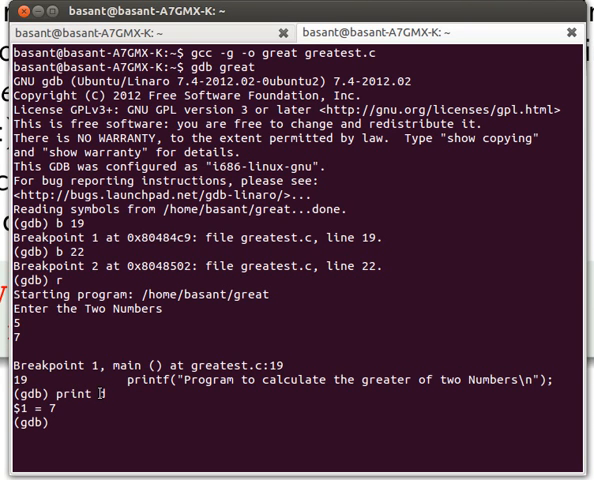
text(d)
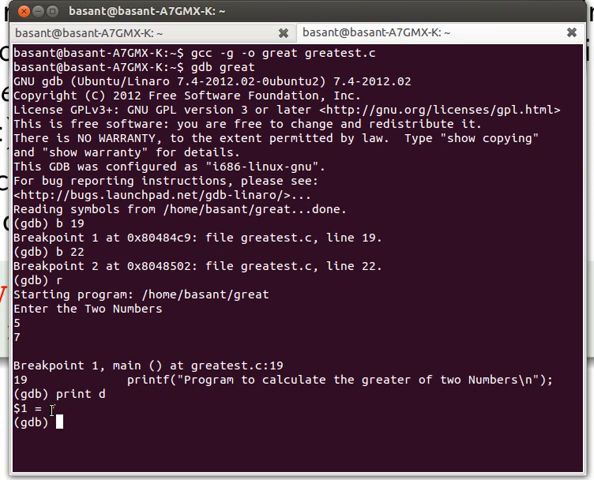
key(Return)
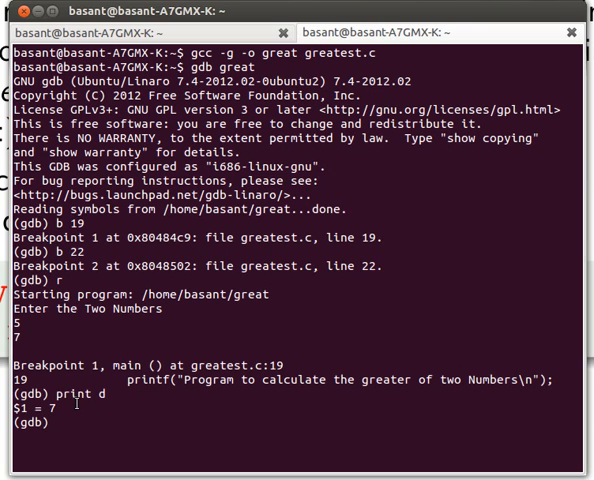
text(c)
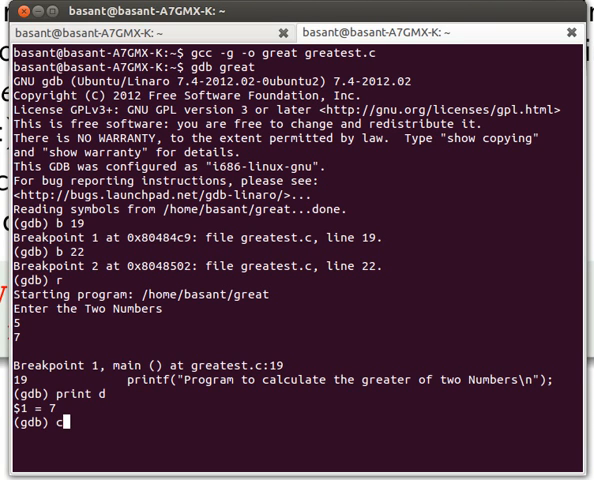
key(Return)
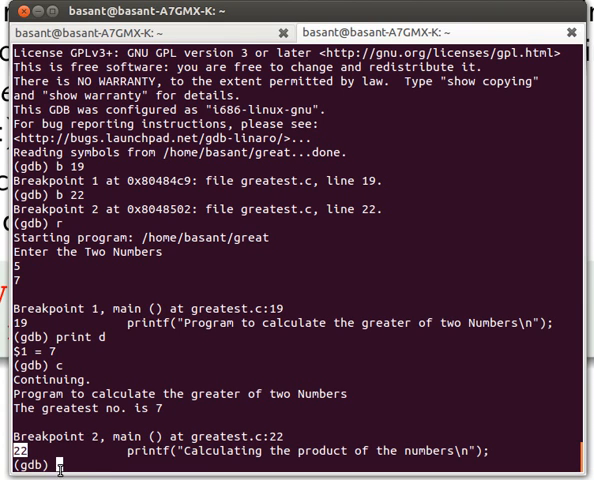
Step: Print d (35), let the program finish, and quit GDB with Q
text(print d)
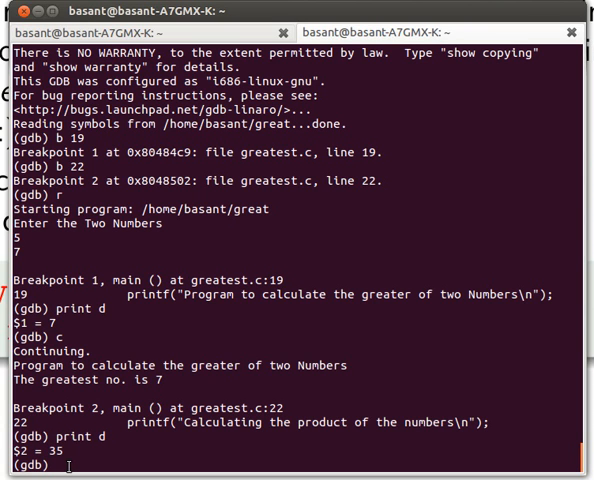
text(c)
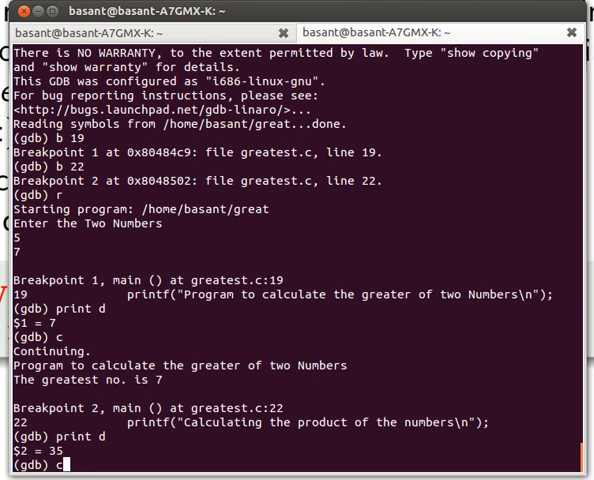
key(Return)
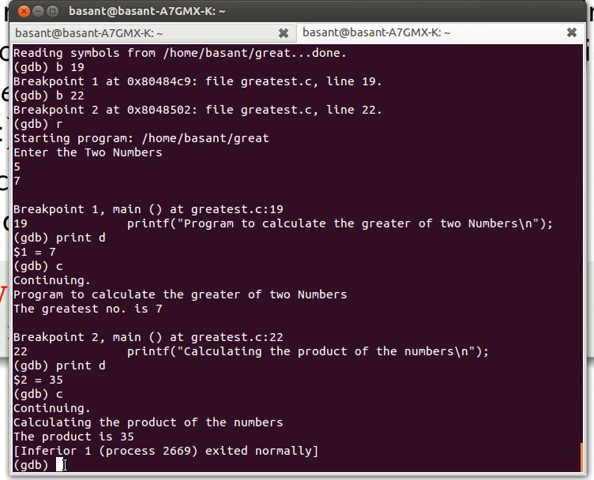
text(Q)
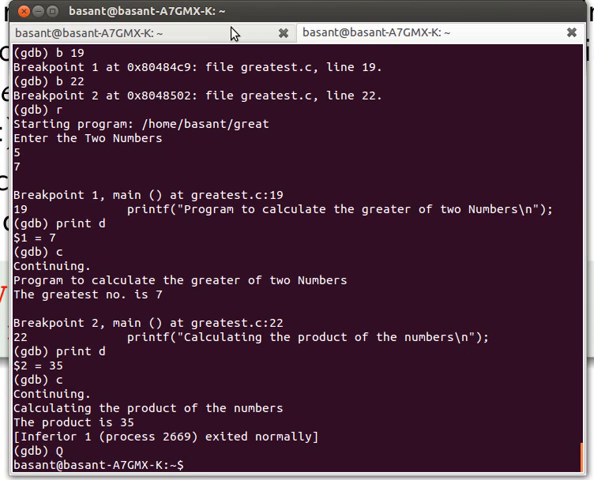
mouse_move(230, 35)
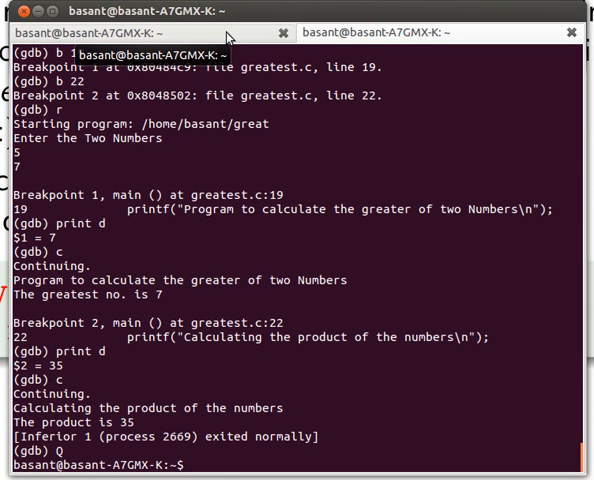